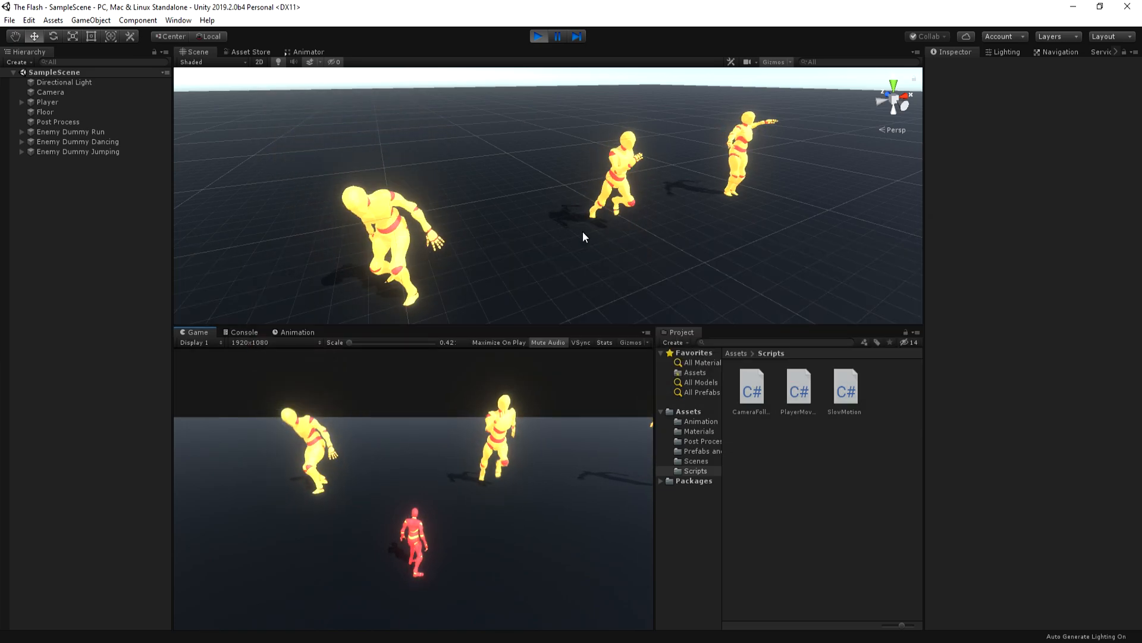
- Open the PlayerMovement script from the Scripts folder in Visual Studio
{"action": "left_click", "coordinate": [45, 102]}
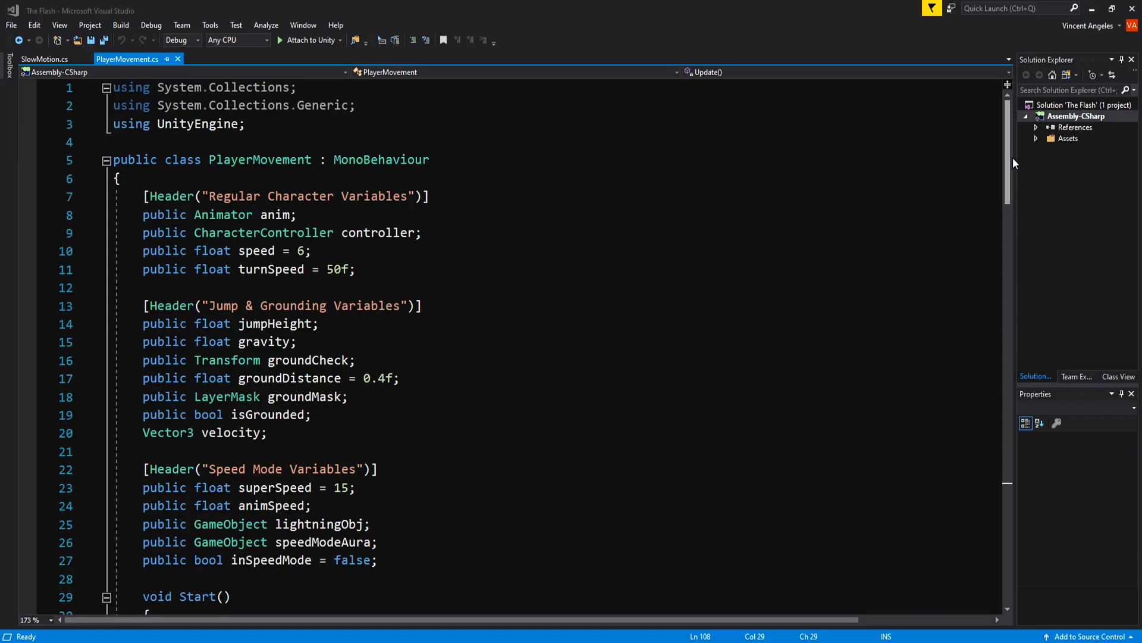
{"action": "scroll", "scroll_direction": "down", "scroll_amount": 3}
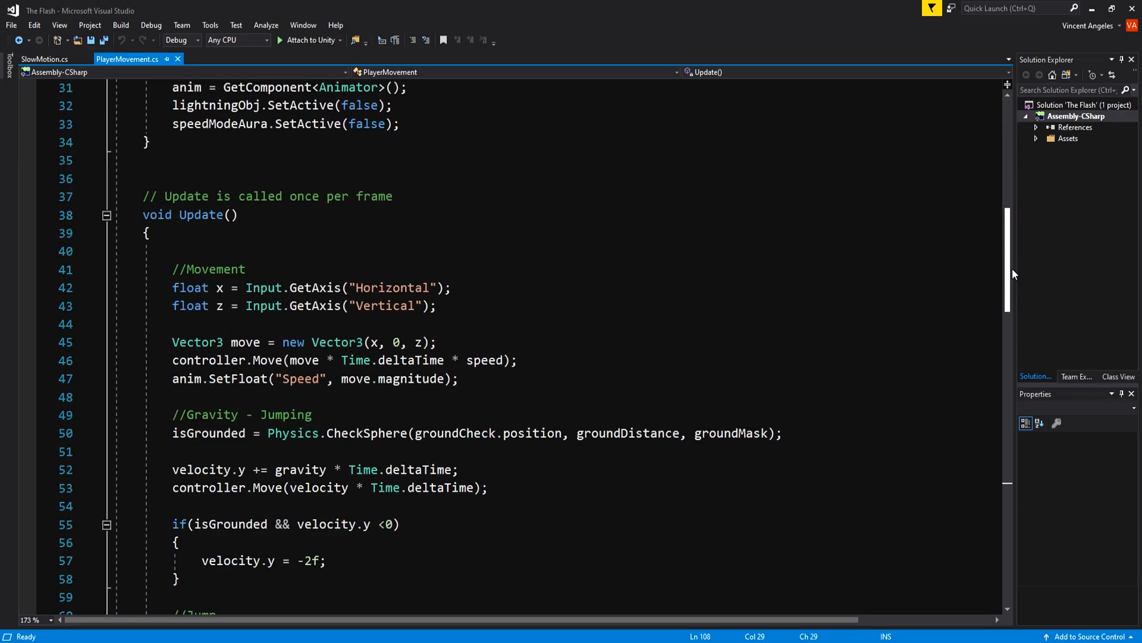
{"action": "scroll", "scroll_direction": "down", "scroll_amount": 3}
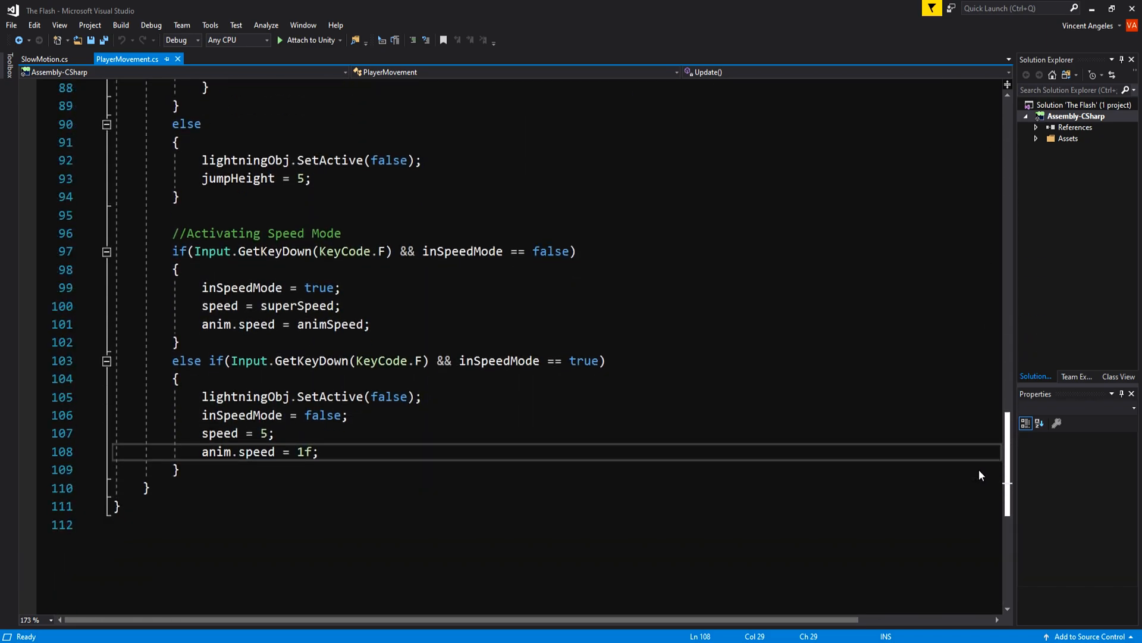